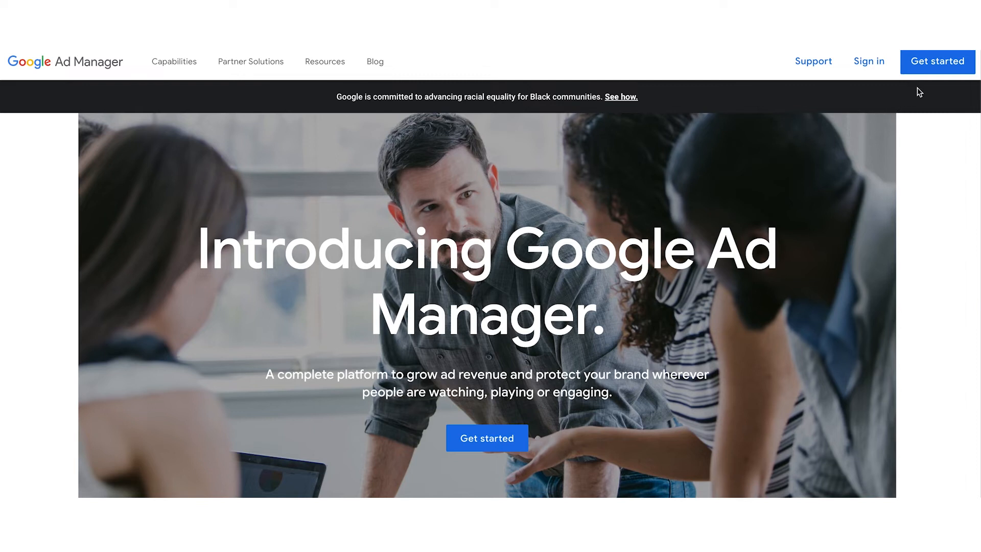
pyautogui.moveTo(937, 61)
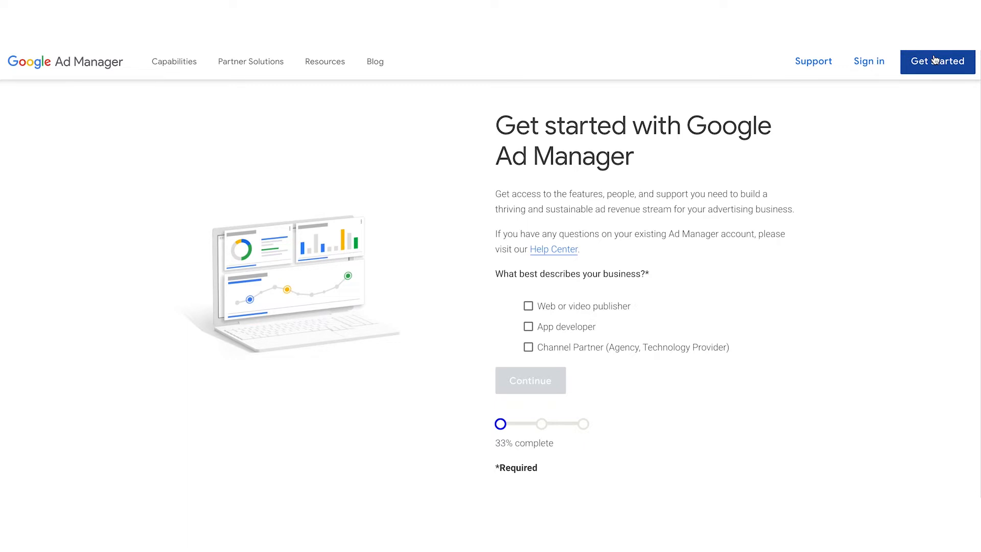
pyautogui.moveTo(901, 72)
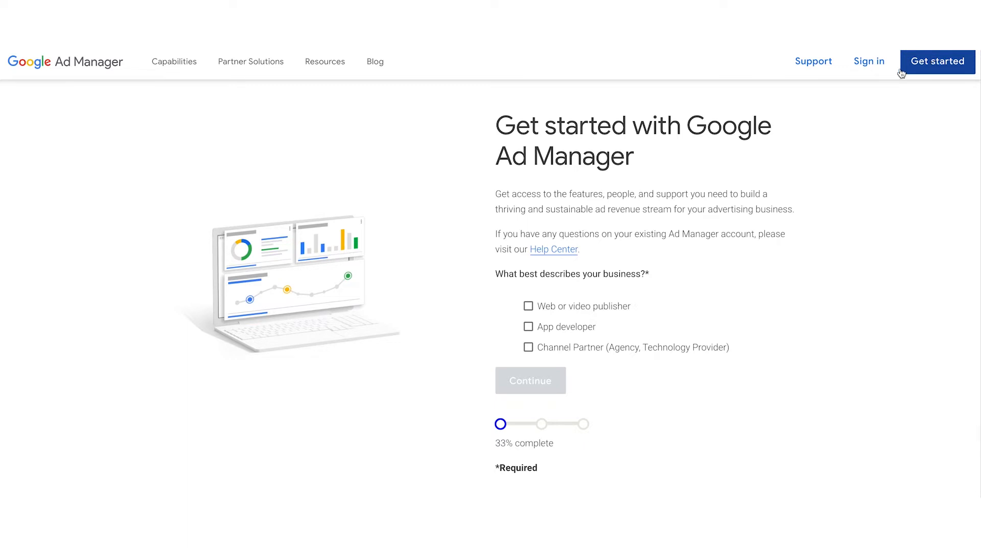
pyautogui.moveTo(543, 283)
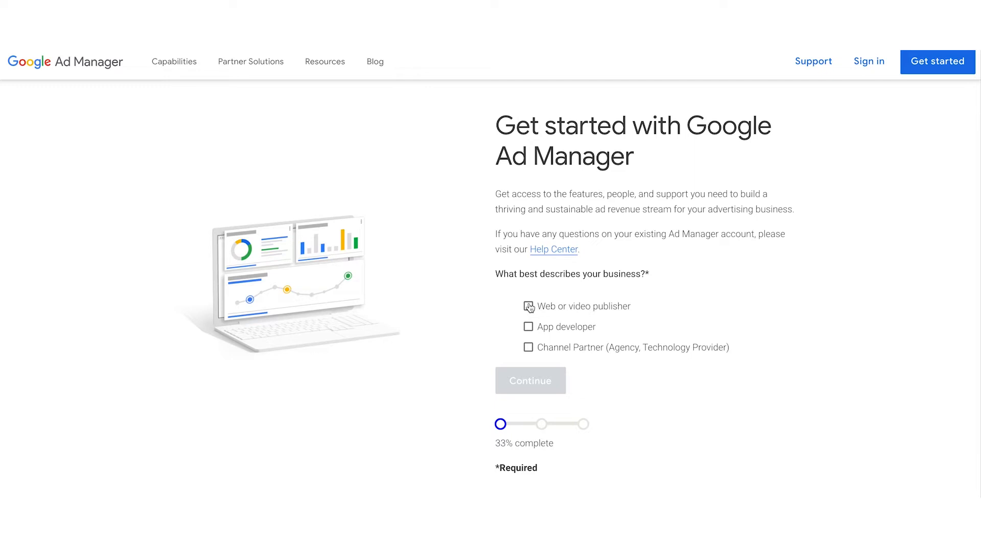
# Choose 'Web or video publisher' as the business type and continue to the publisher questions
pyautogui.click(529, 306)
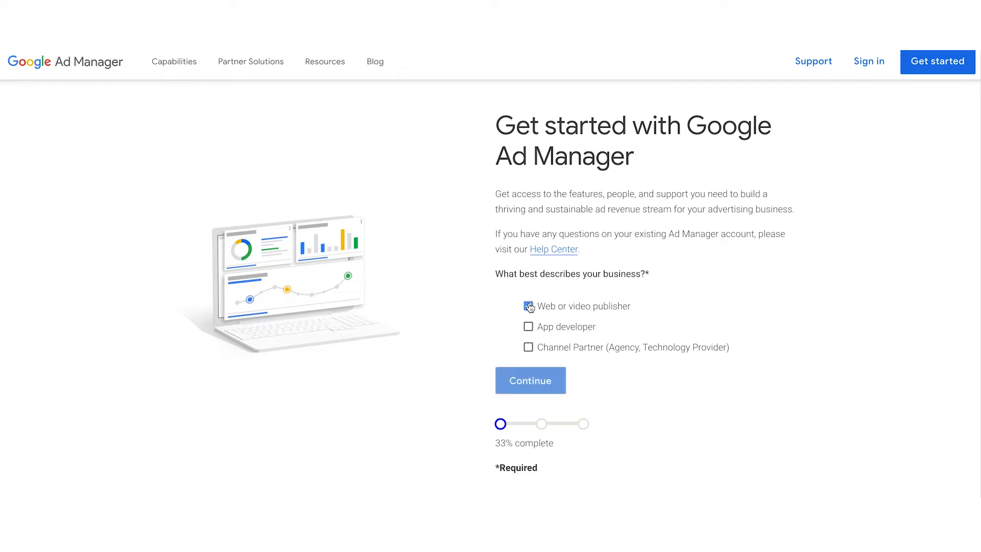
pyautogui.click(528, 306)
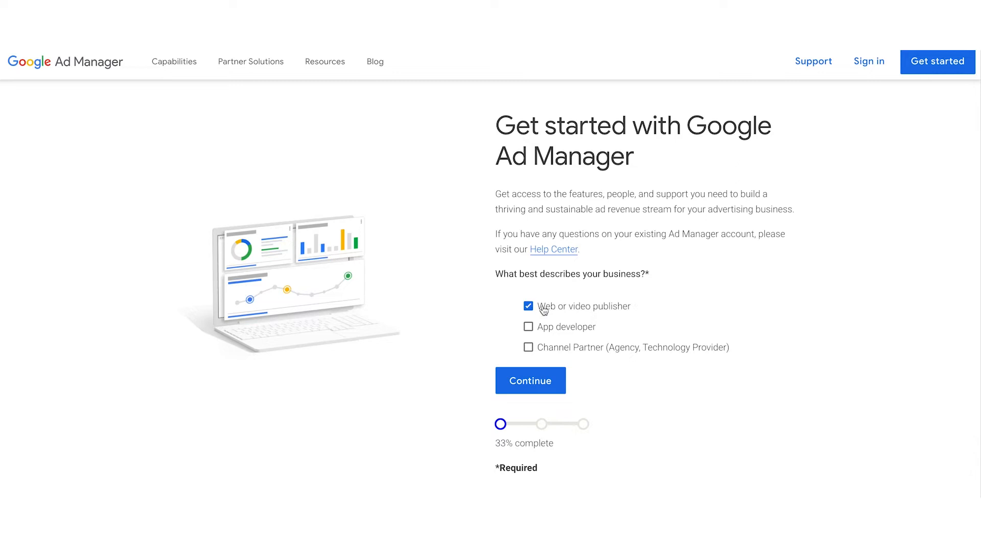
pyautogui.click(530, 380)
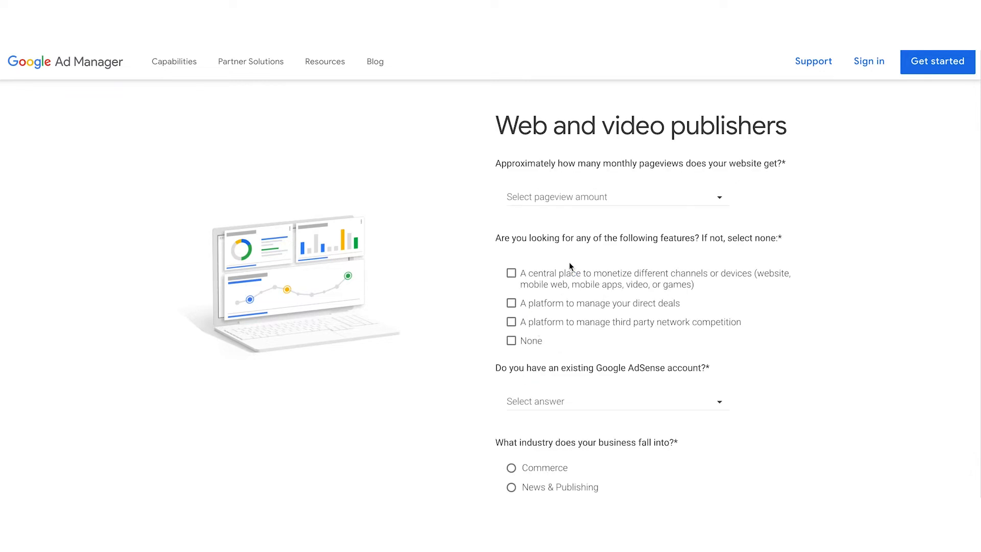
pyautogui.moveTo(633, 202)
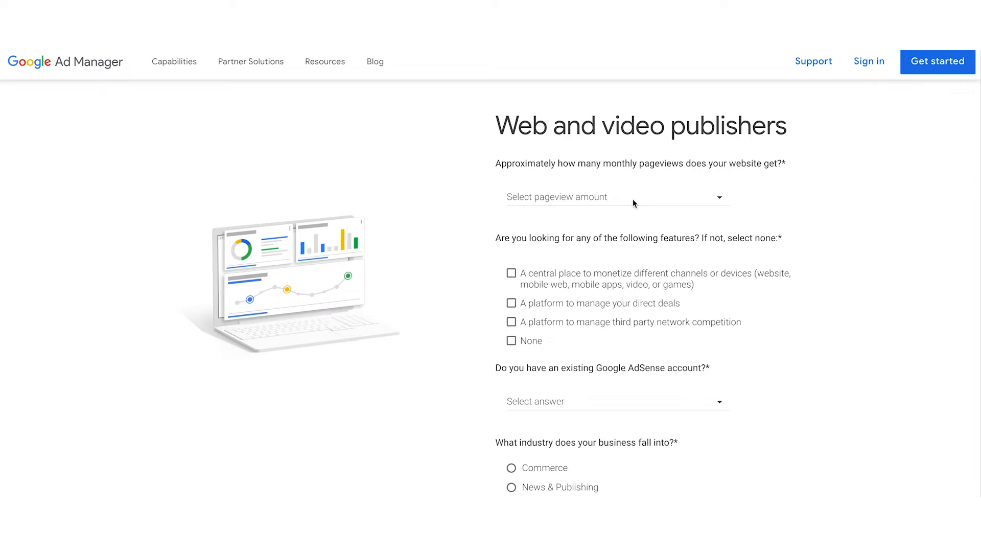
# Pick 1-5 Million in the monthly pageview amount dropdown
pyautogui.click(615, 196)
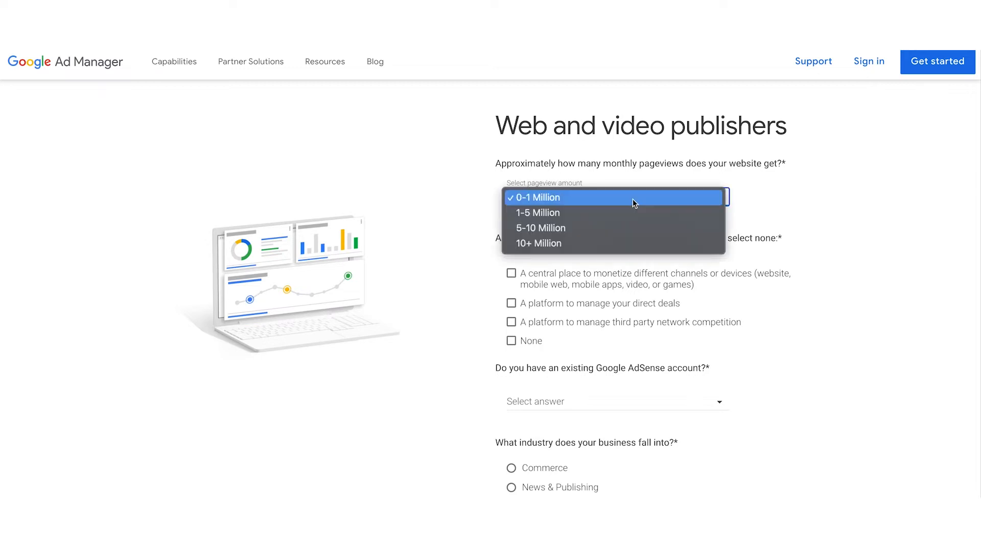
pyautogui.moveTo(629, 213)
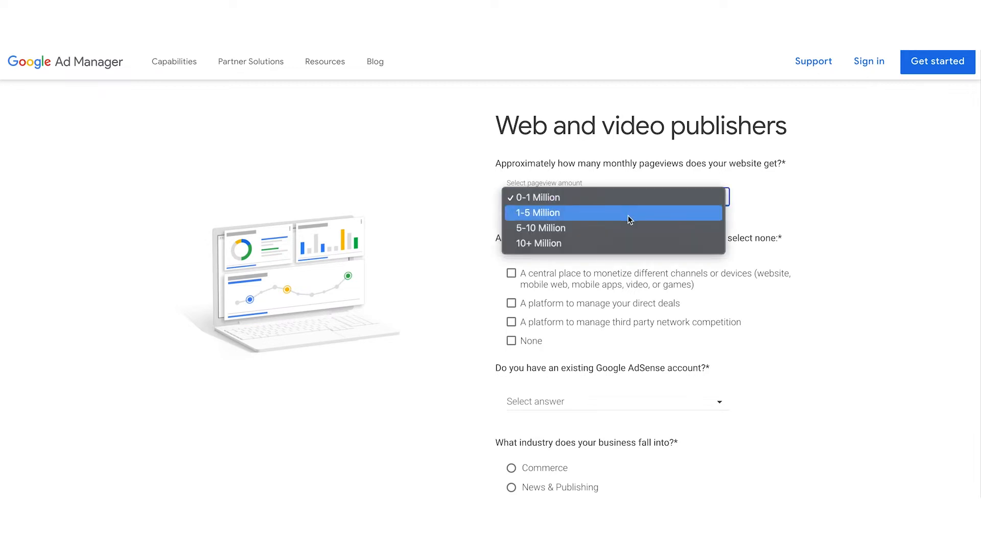
pyautogui.click(536, 212)
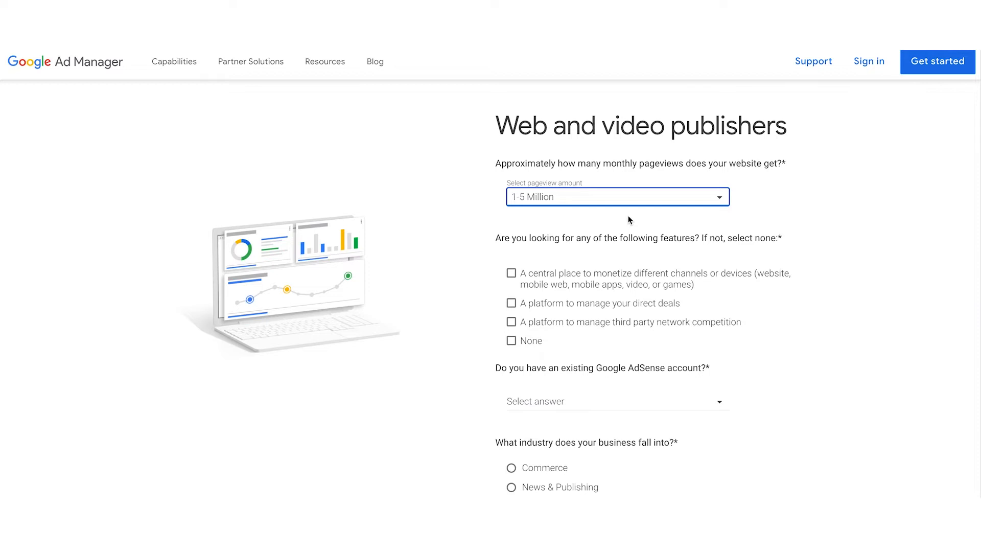
pyautogui.moveTo(769, 259)
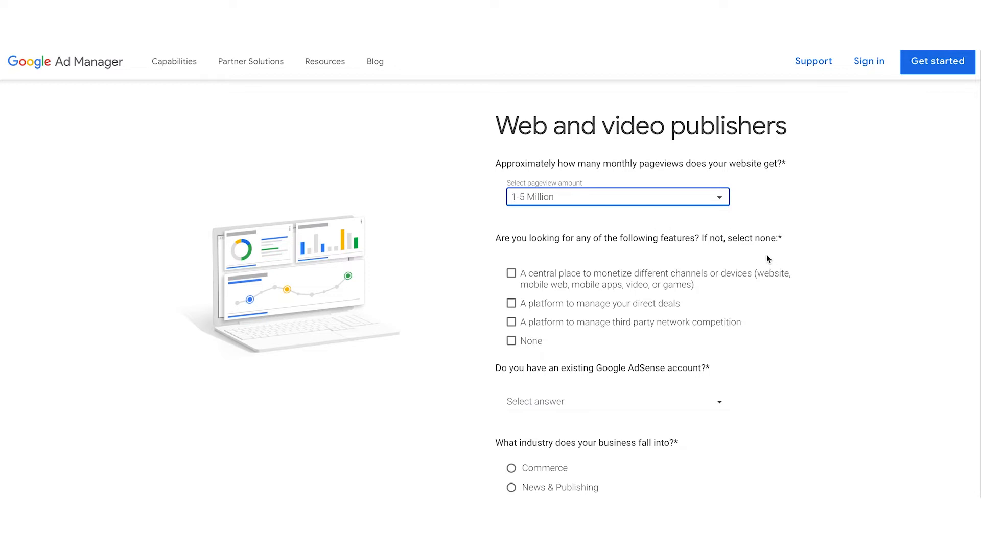
pyautogui.moveTo(822, 285)
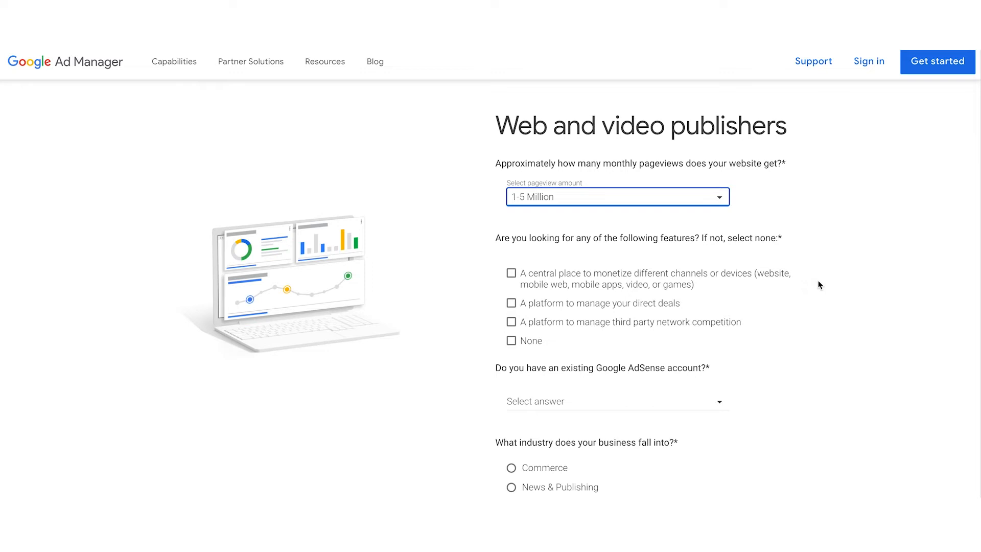
pyautogui.moveTo(702, 287)
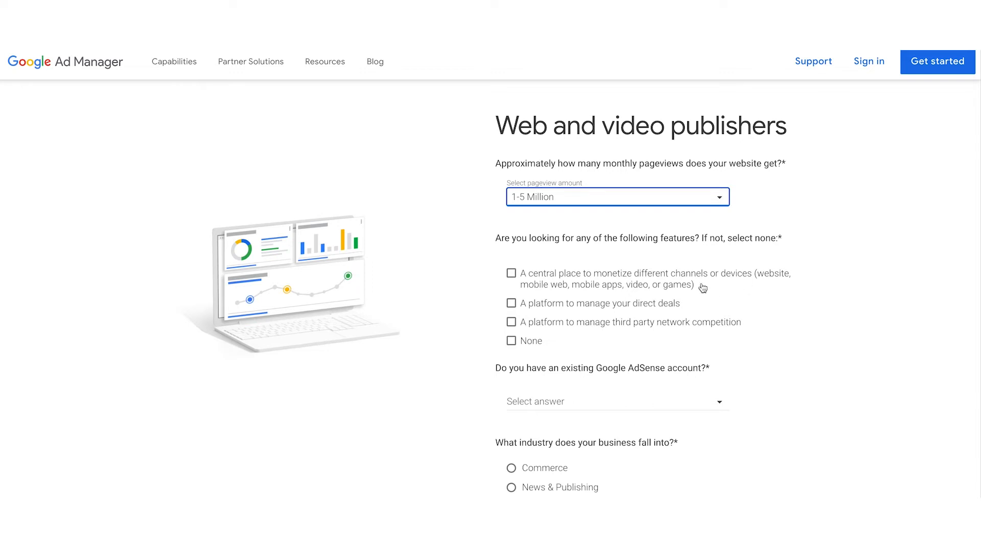
# Select 'A platform to manage your direct deals' under the wanted features question
pyautogui.click(510, 303)
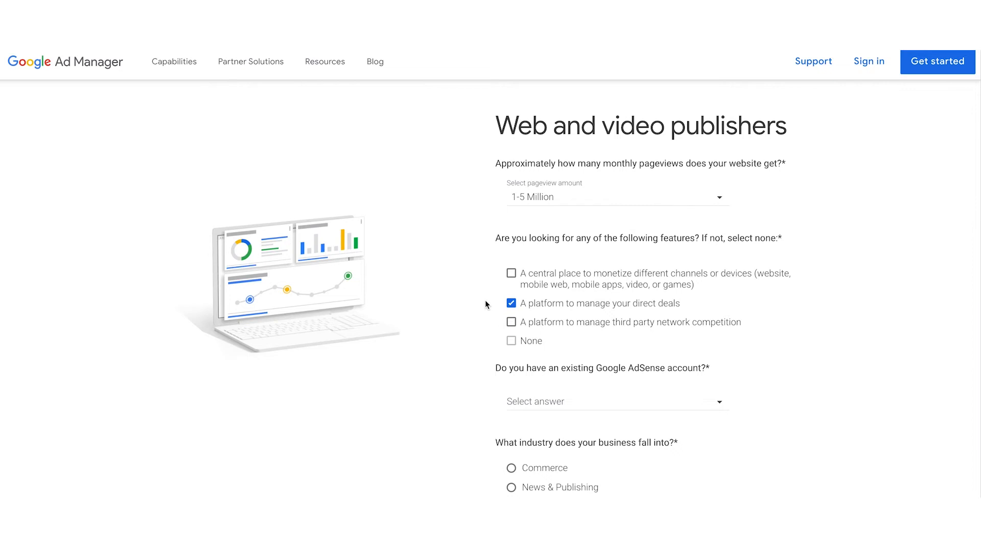
# Answer Yes to having an AdSense account and choose Europe as the business region
pyautogui.scroll(-3)
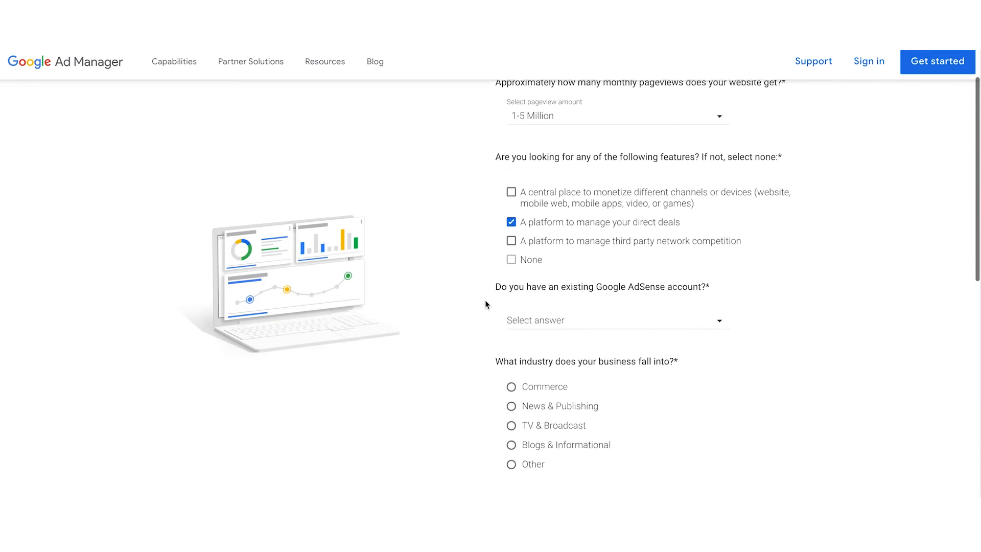
pyautogui.moveTo(551, 318)
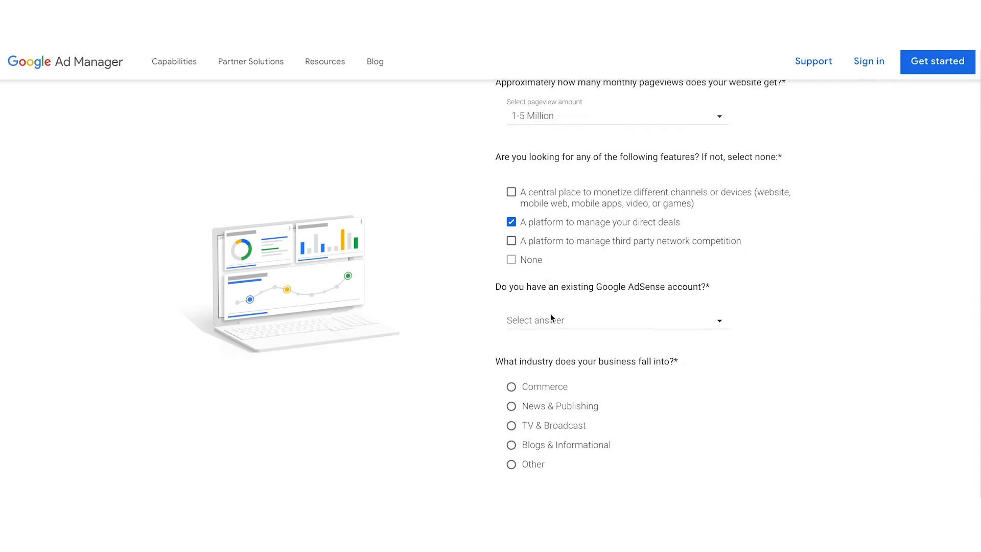
pyautogui.click(616, 320)
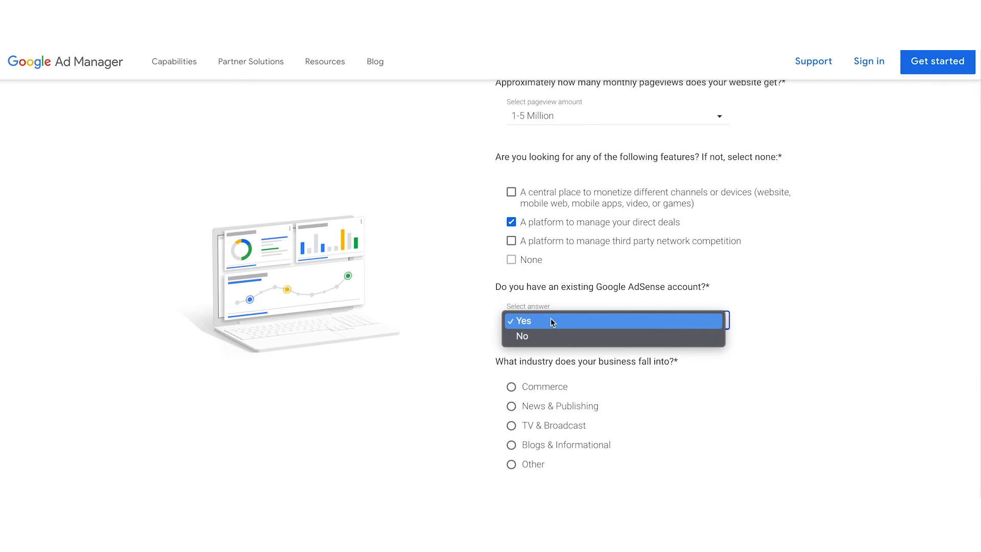
pyautogui.click(523, 321)
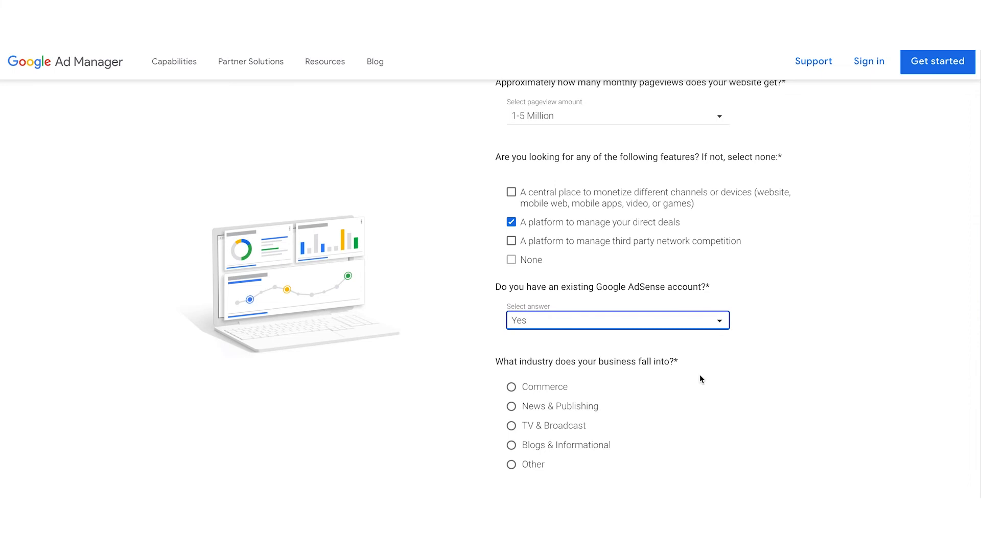
pyautogui.scroll(-3)
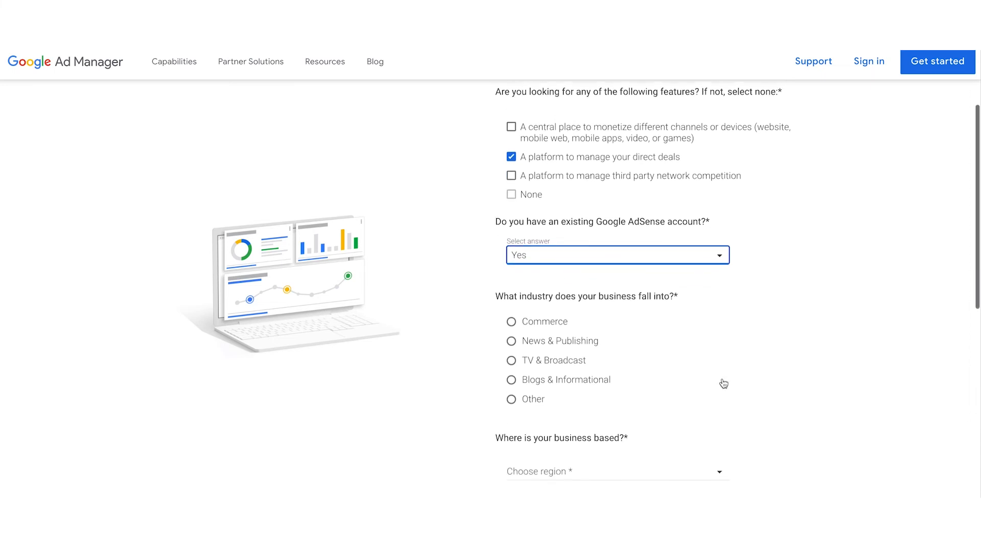
pyautogui.scroll(-3)
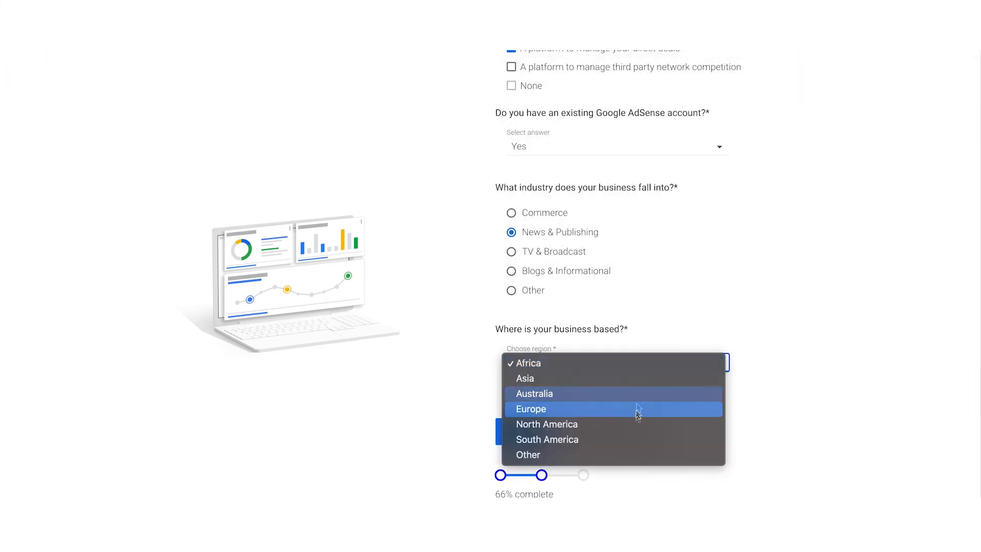
pyautogui.click(531, 409)
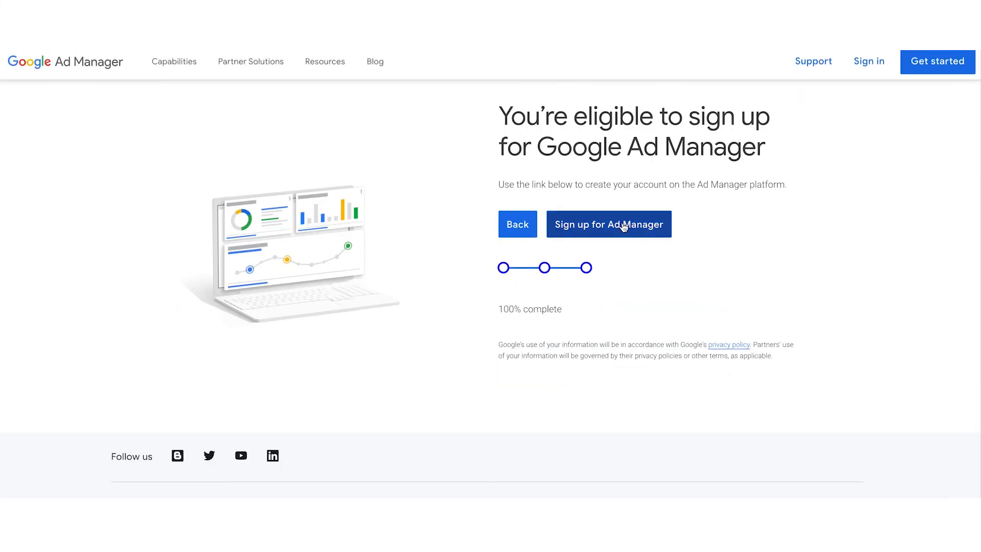